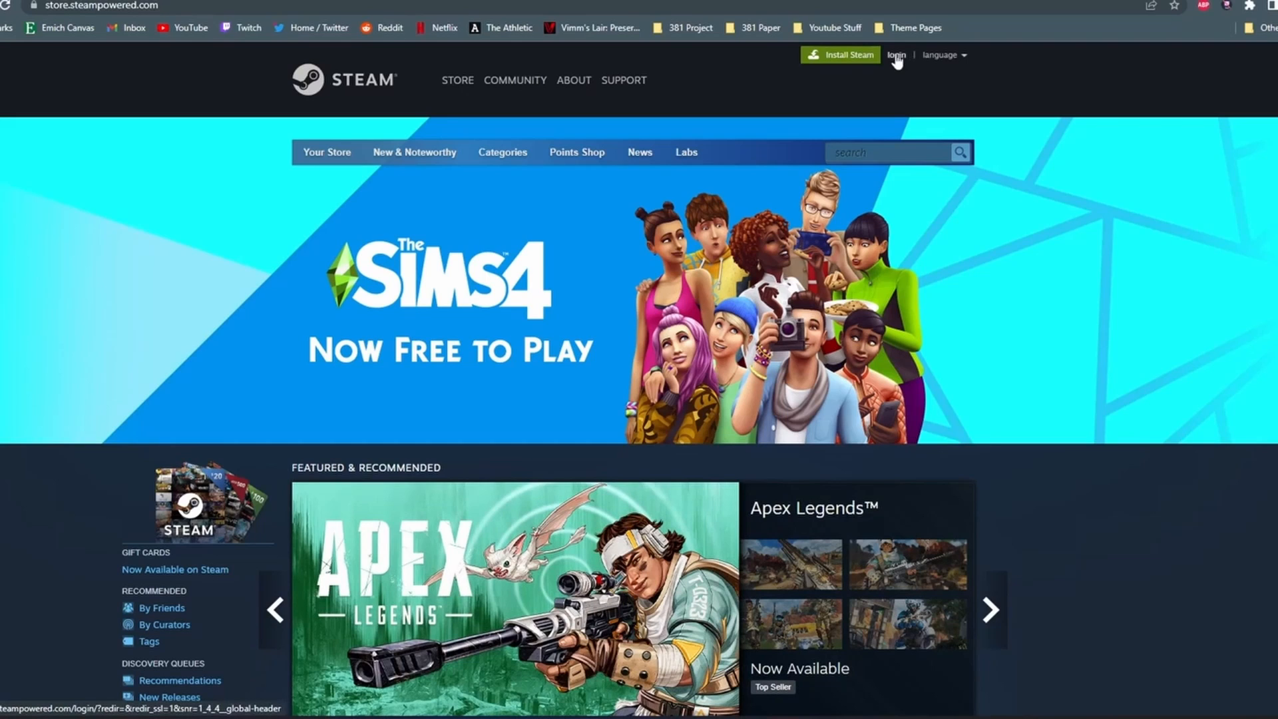
# Go from the store home page to the sign-in page and reach the Join Steam option
pyautogui.click(896, 54)
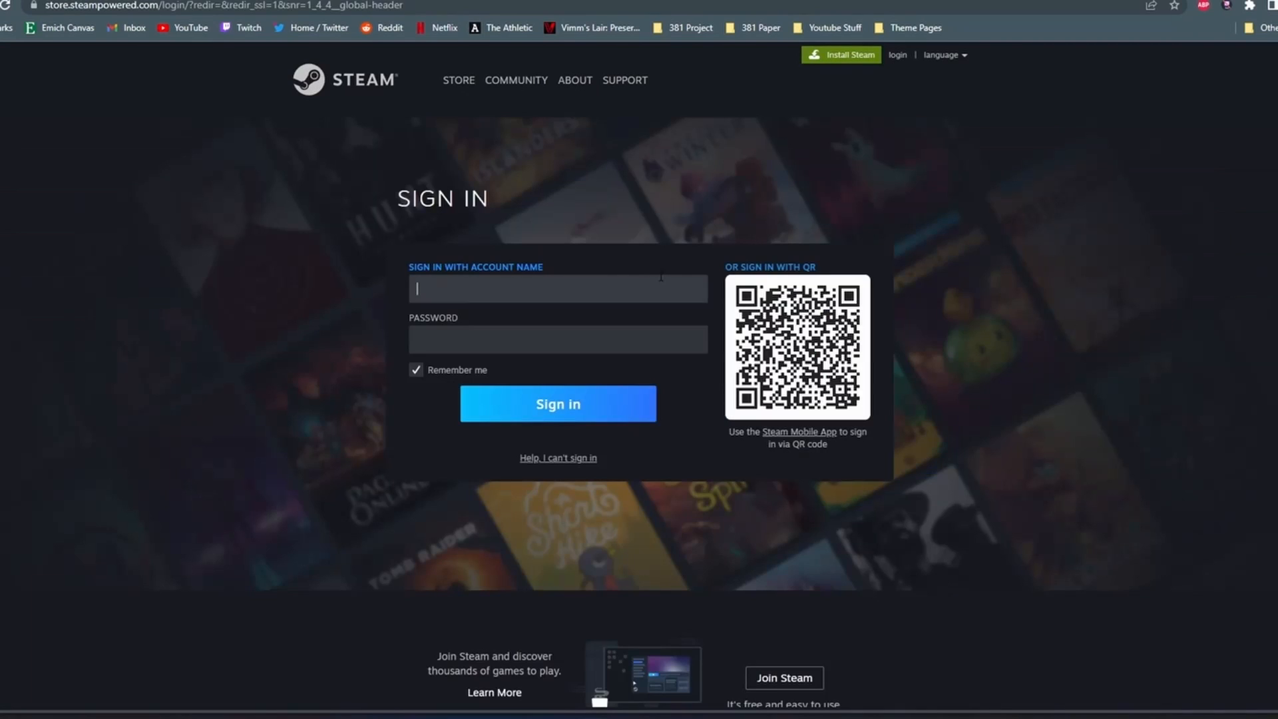
pyautogui.scroll(-3)
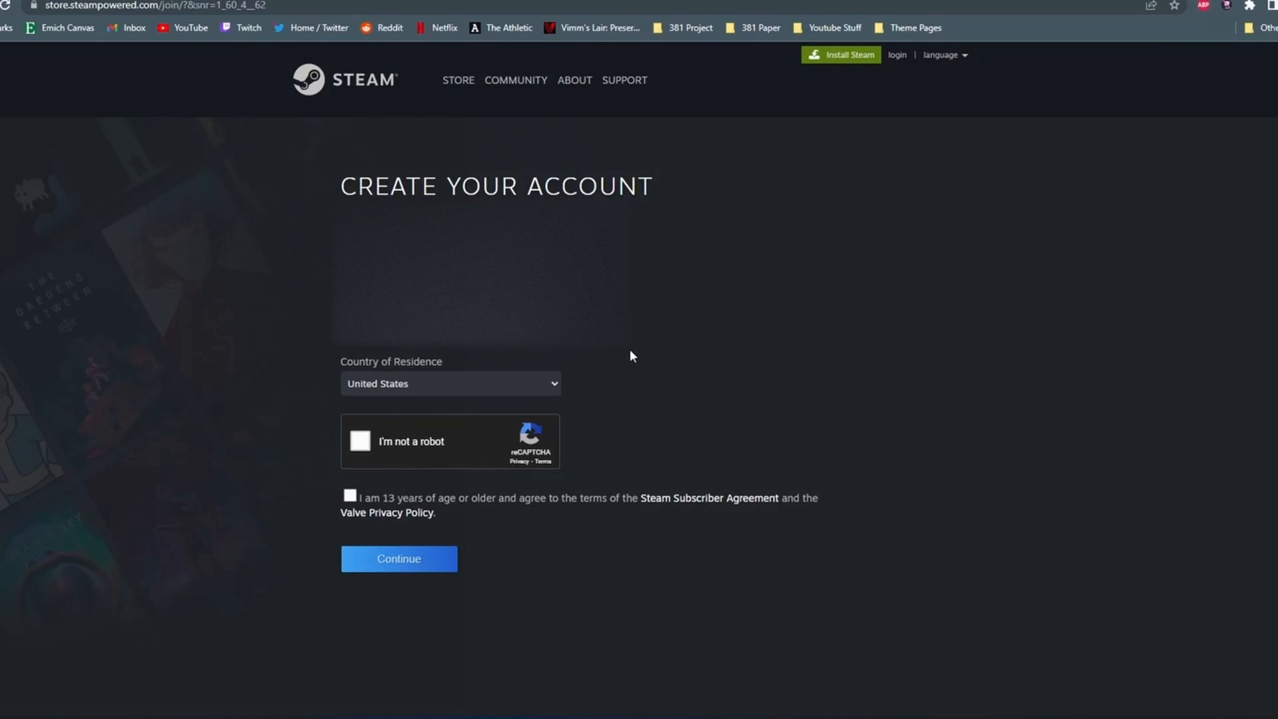
# Agree to verification and terms, fill in the account details and finish creating the account
pyautogui.click(349, 495)
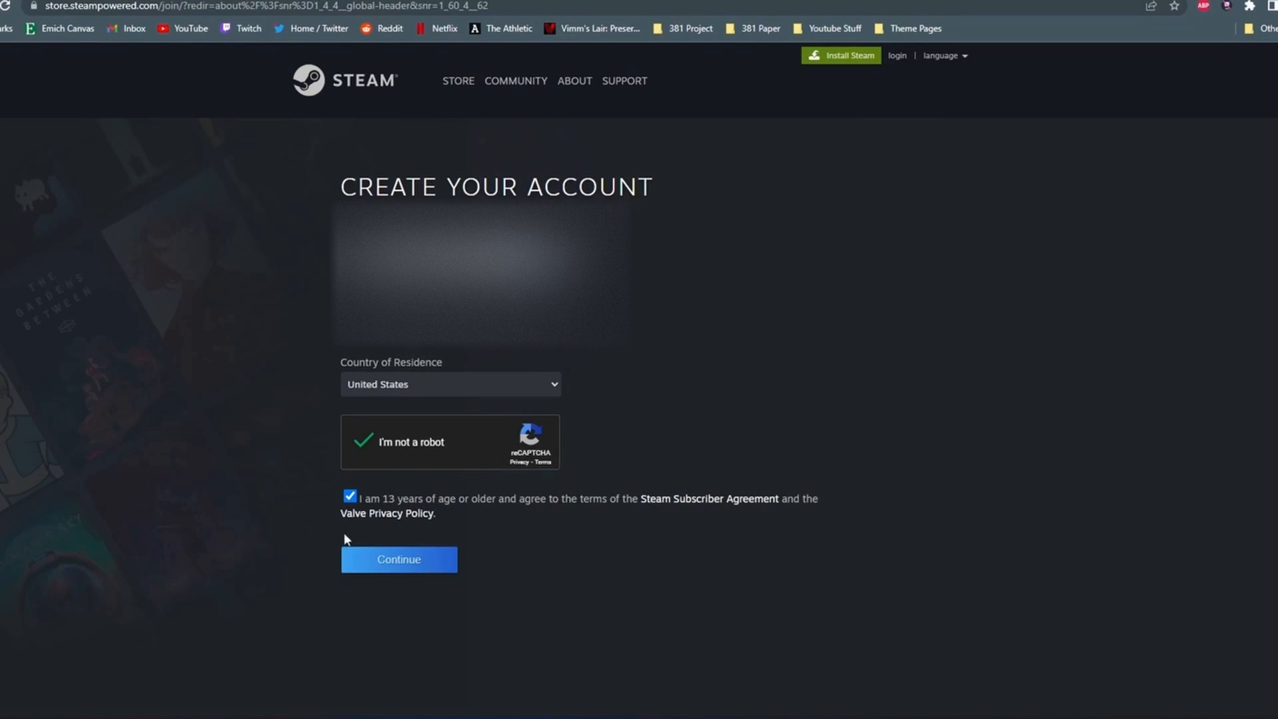
pyautogui.click(399, 559)
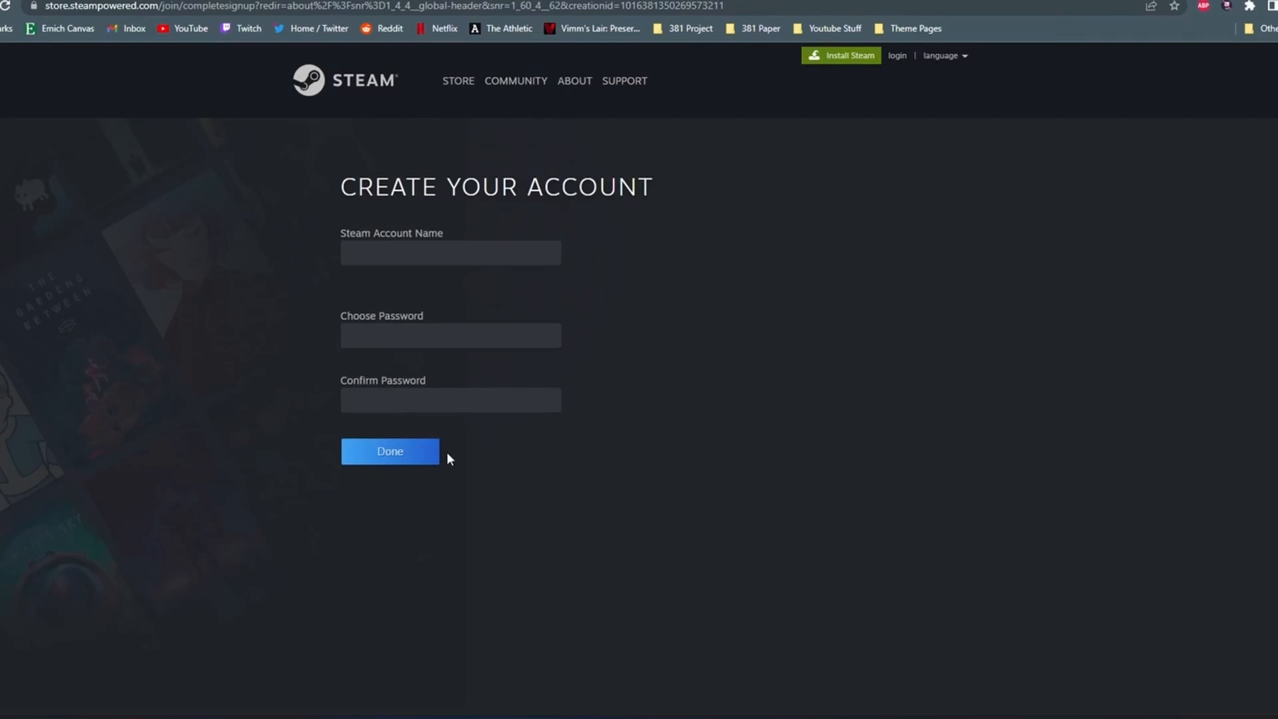
pyautogui.click(388, 452)
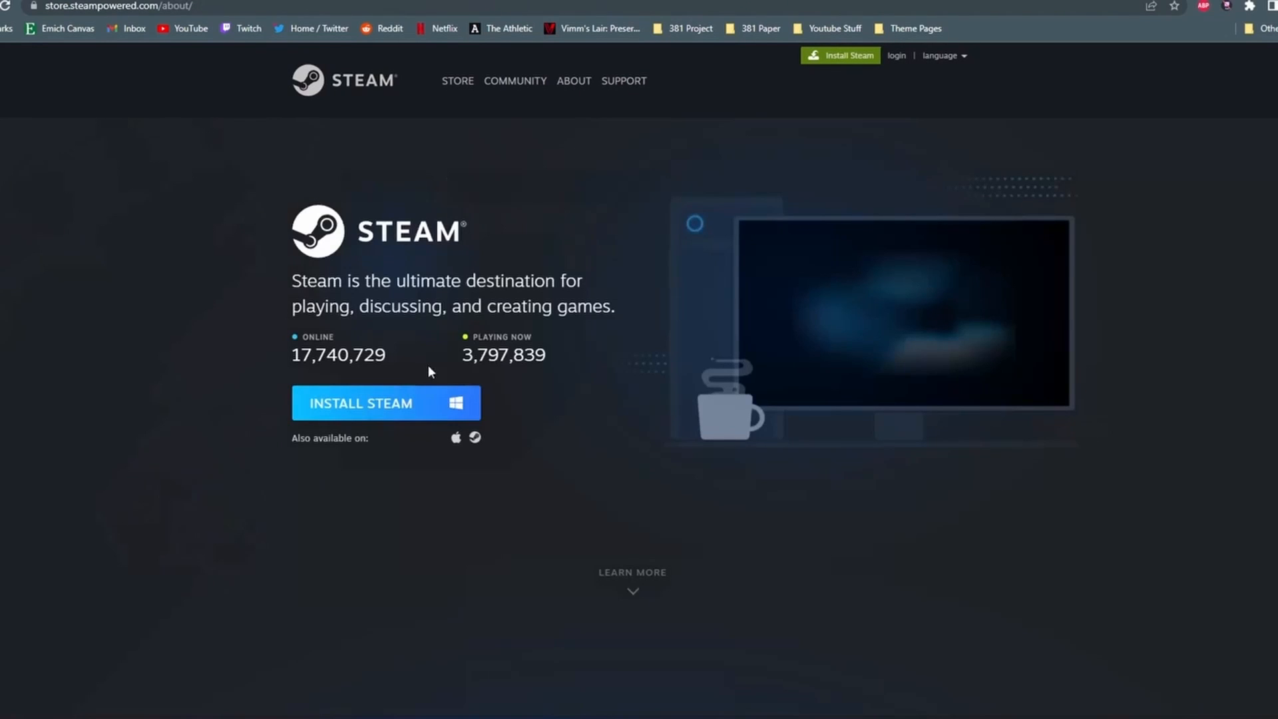
# Download SteamSetup.exe, launch it and continue through Steam Setup
pyautogui.click(385, 403)
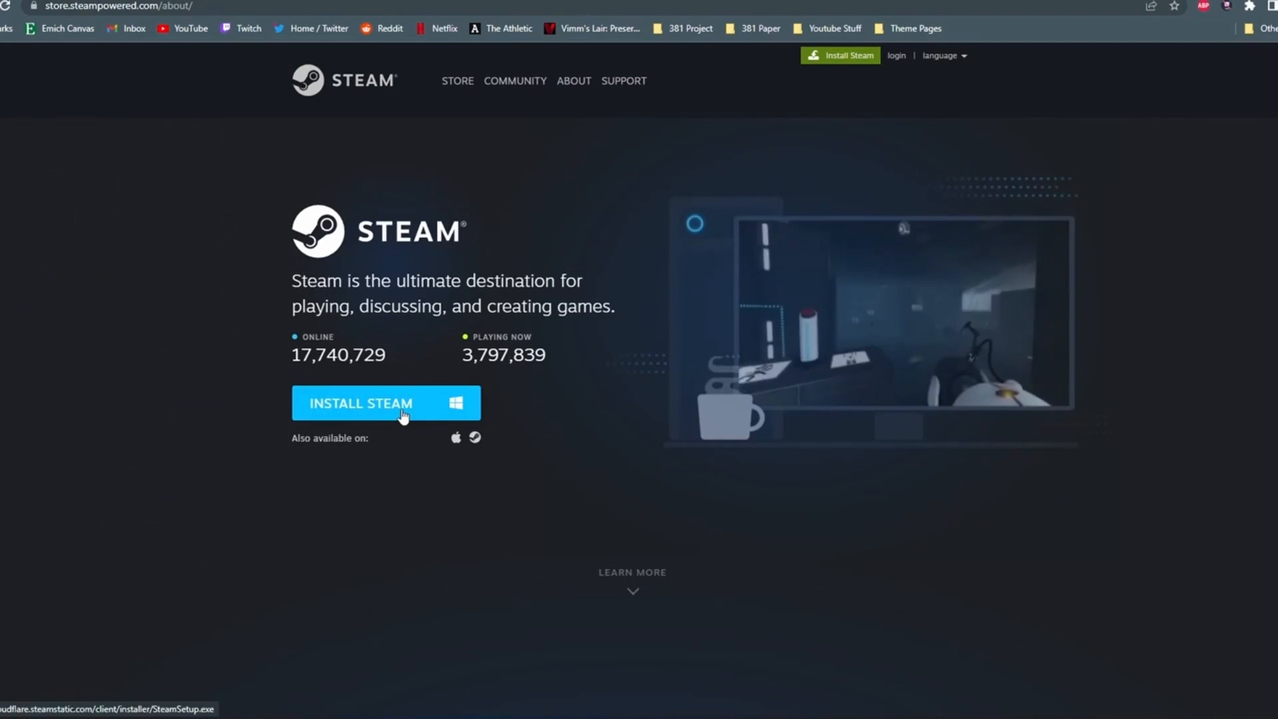
pyautogui.click(385, 402)
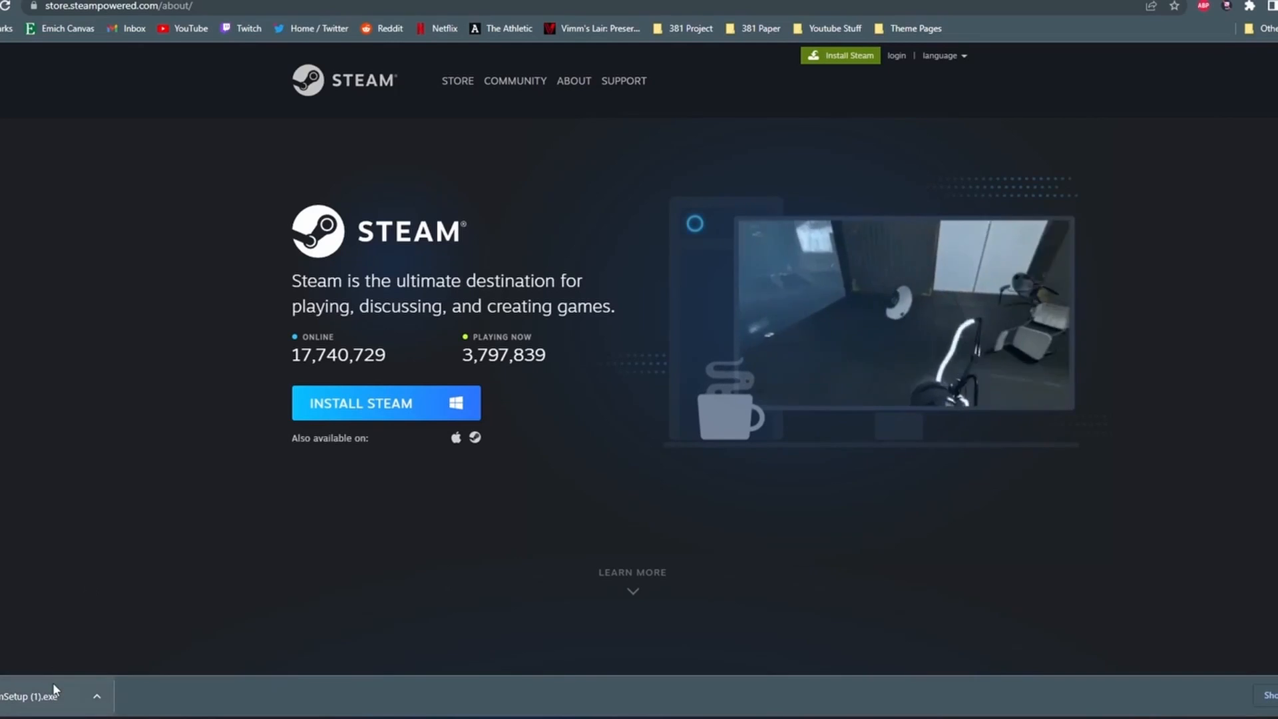
pyautogui.click(32, 695)
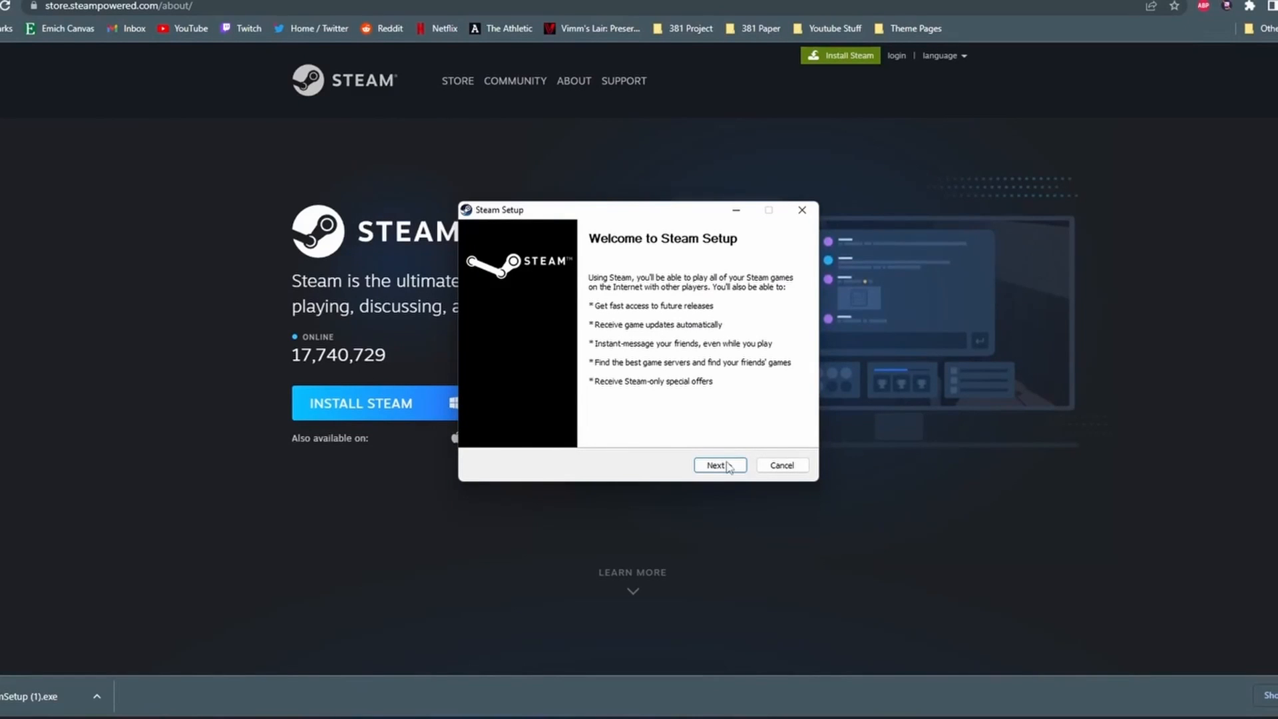
pyautogui.click(719, 465)
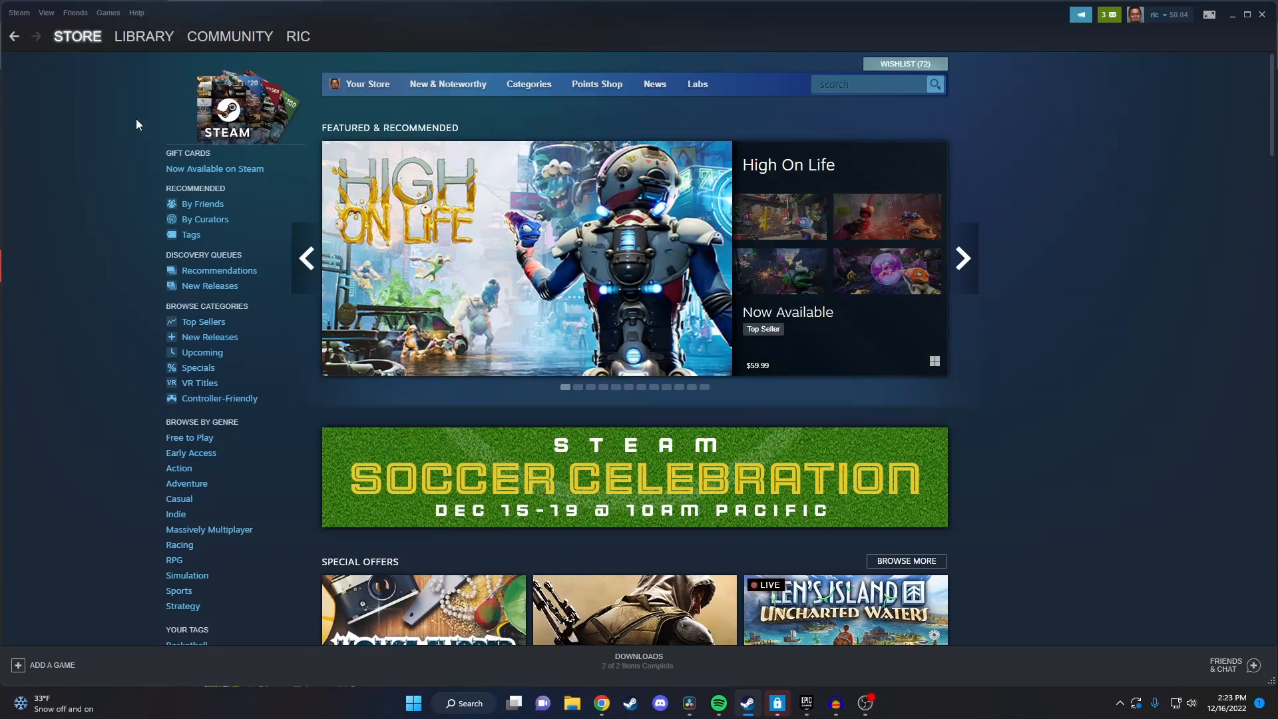
# Search the store for 'project pla' to reach the PROJECT: PLAYTIME page
pyautogui.write('p')
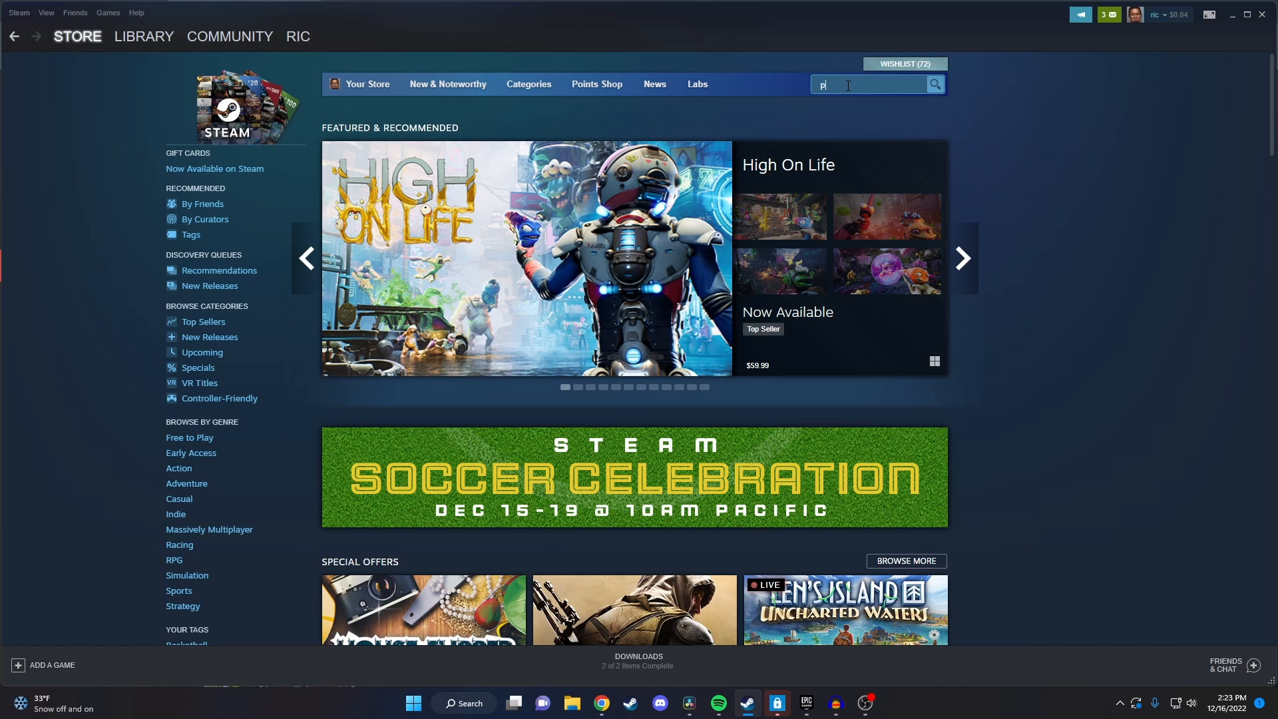
pyautogui.write('roject pla')
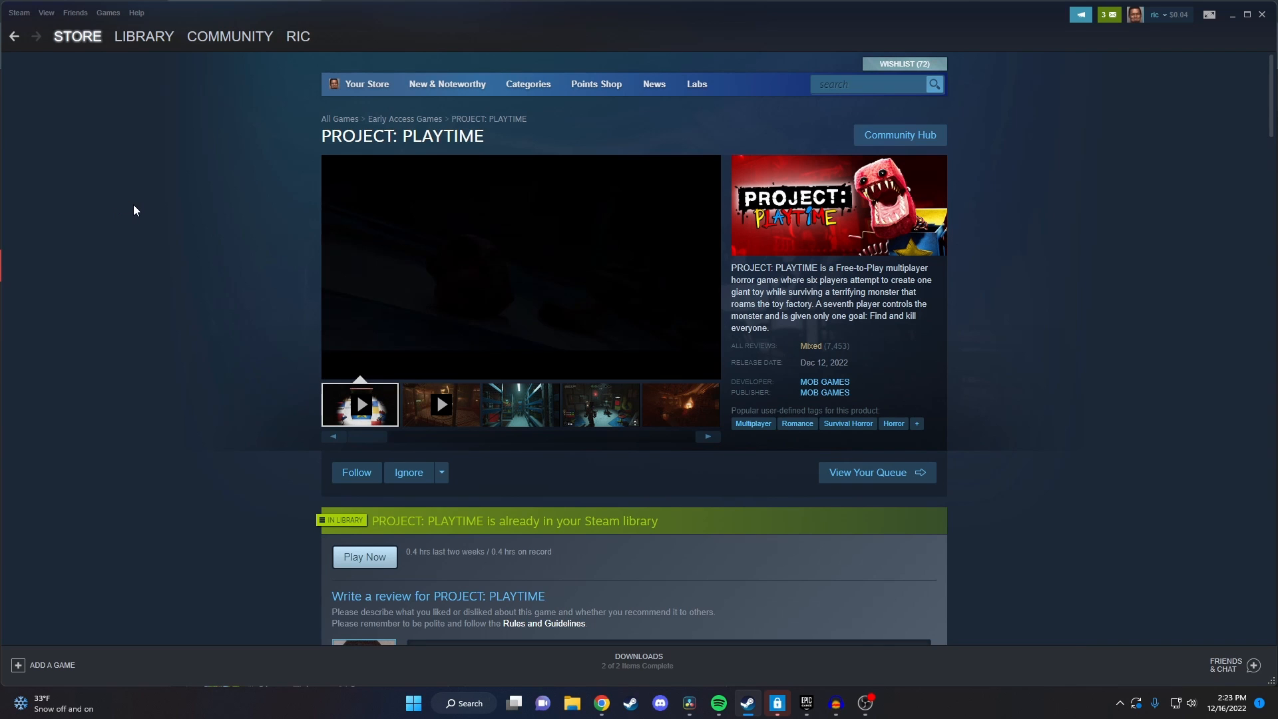
# Start installing the free game, accept the install settings and finish the install wizard
pyautogui.scroll(-3)
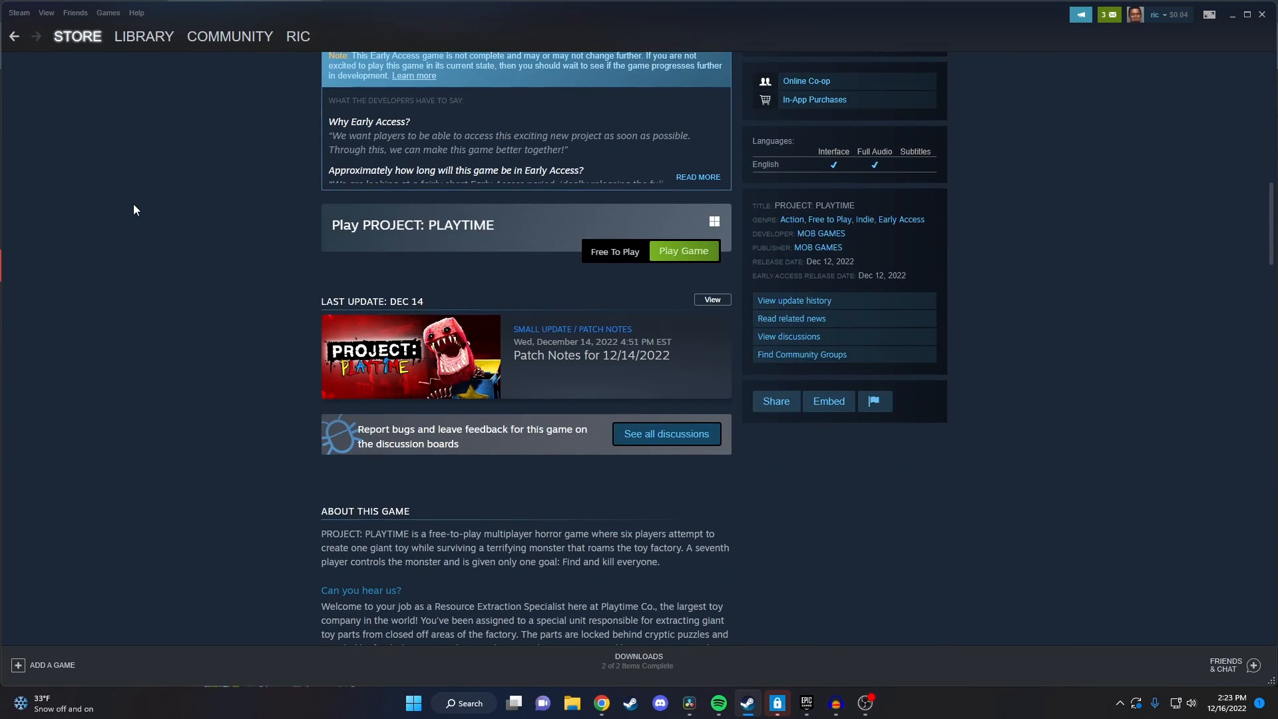
pyautogui.click(682, 252)
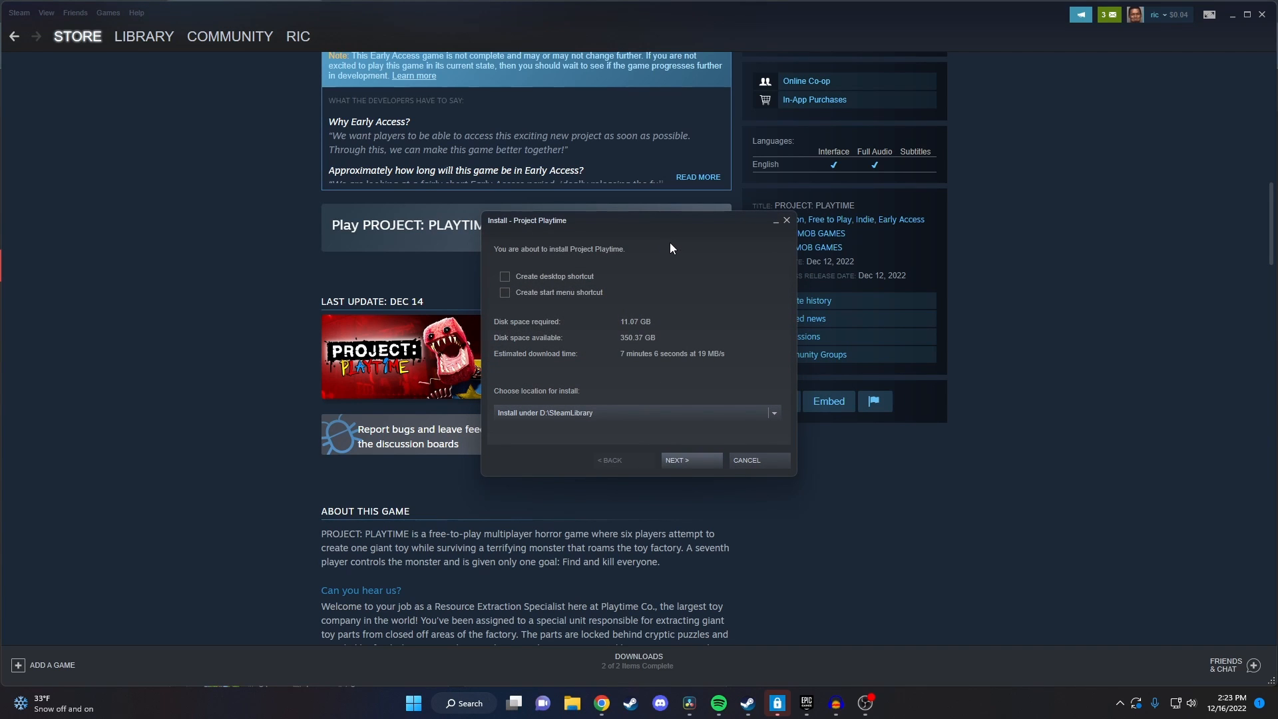
pyautogui.moveTo(671, 465)
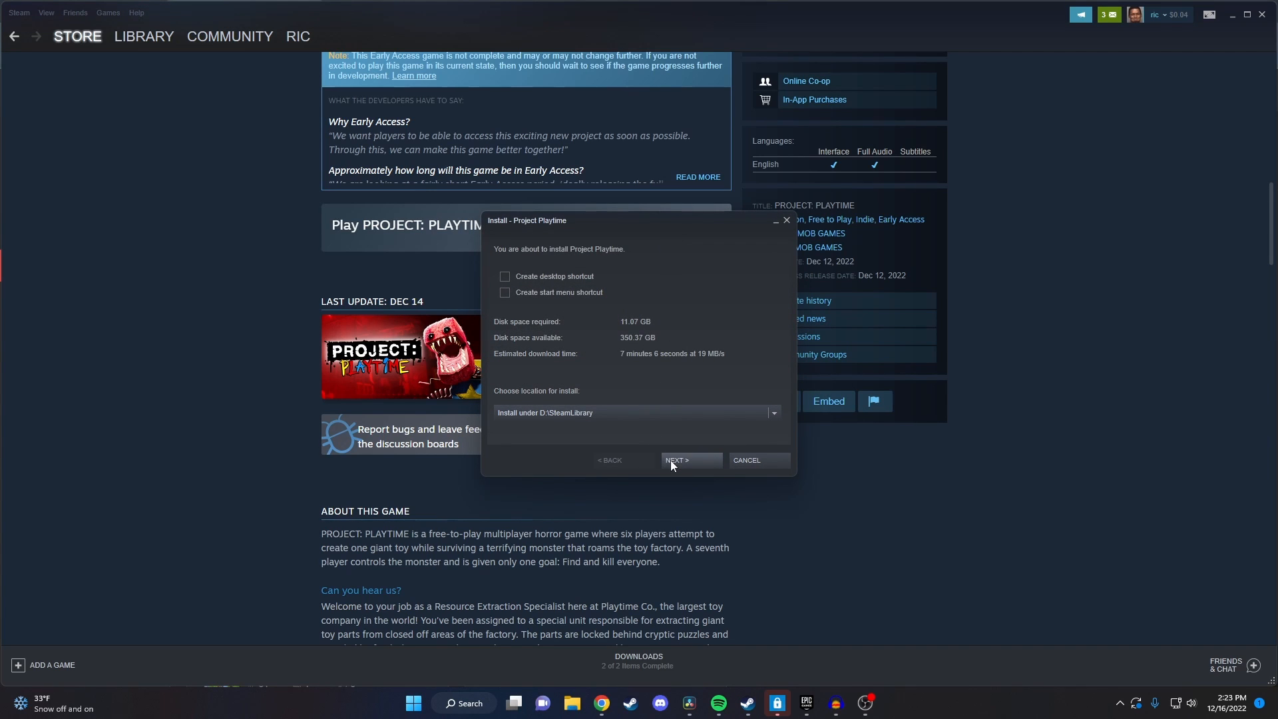
pyautogui.click(691, 459)
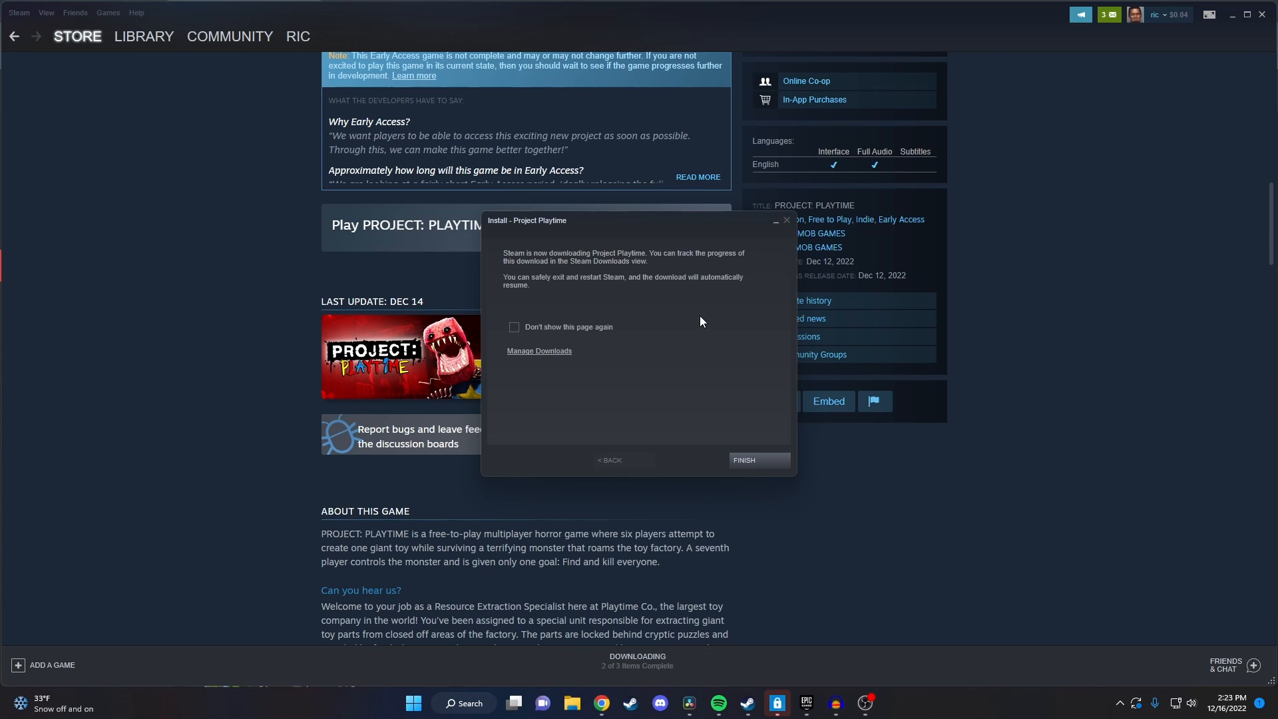
pyautogui.click(742, 459)
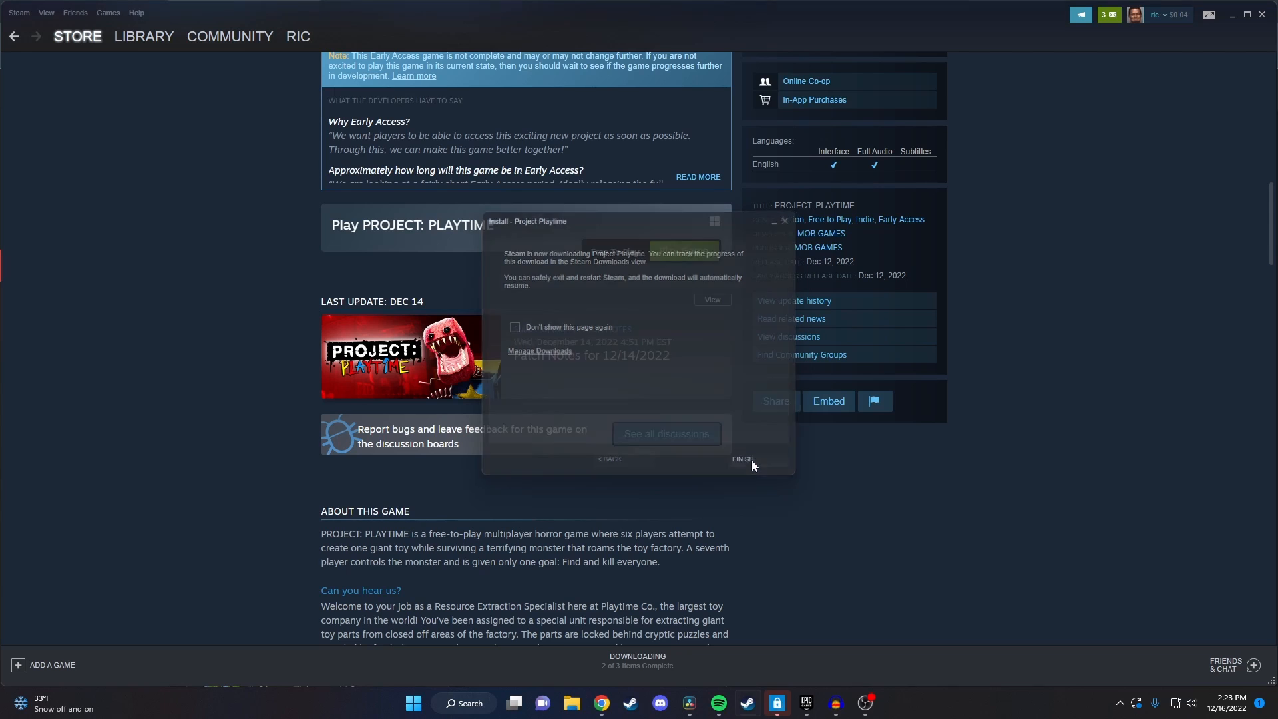
pyautogui.click(743, 460)
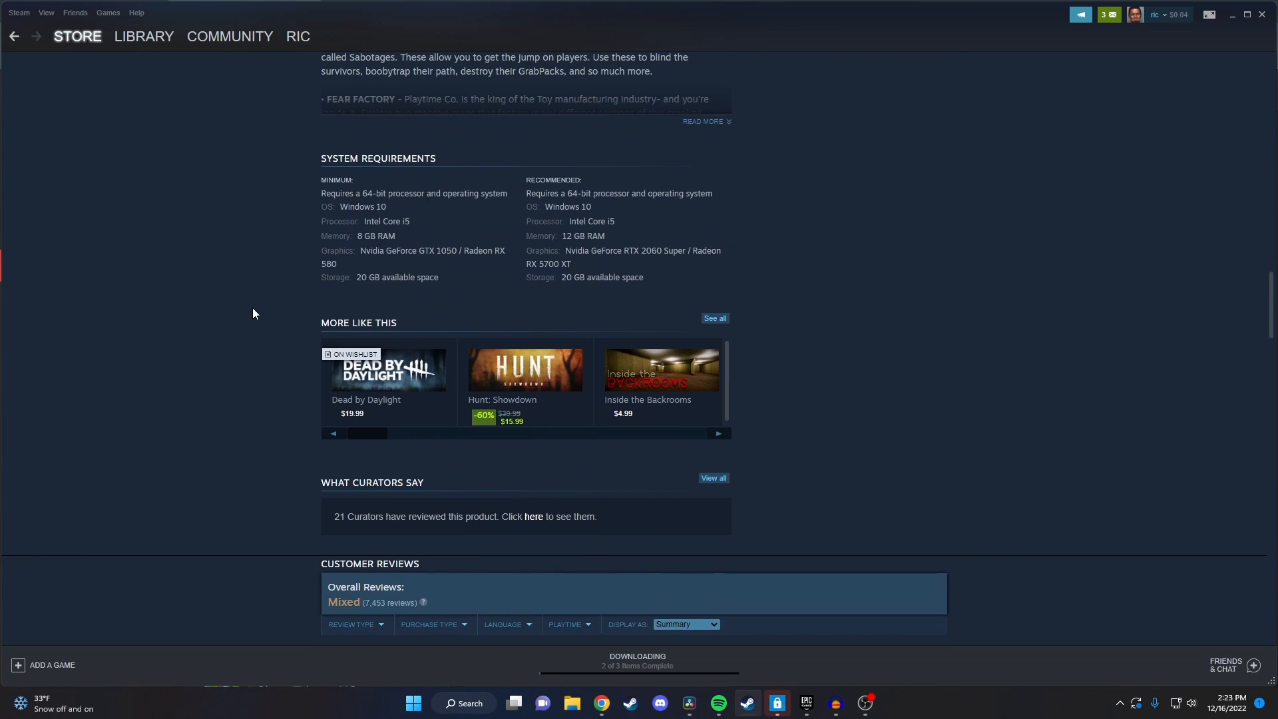
# Switch to the Library to see PROJECT: PLAYTIME downloading at about 5%
pyautogui.click(144, 36)
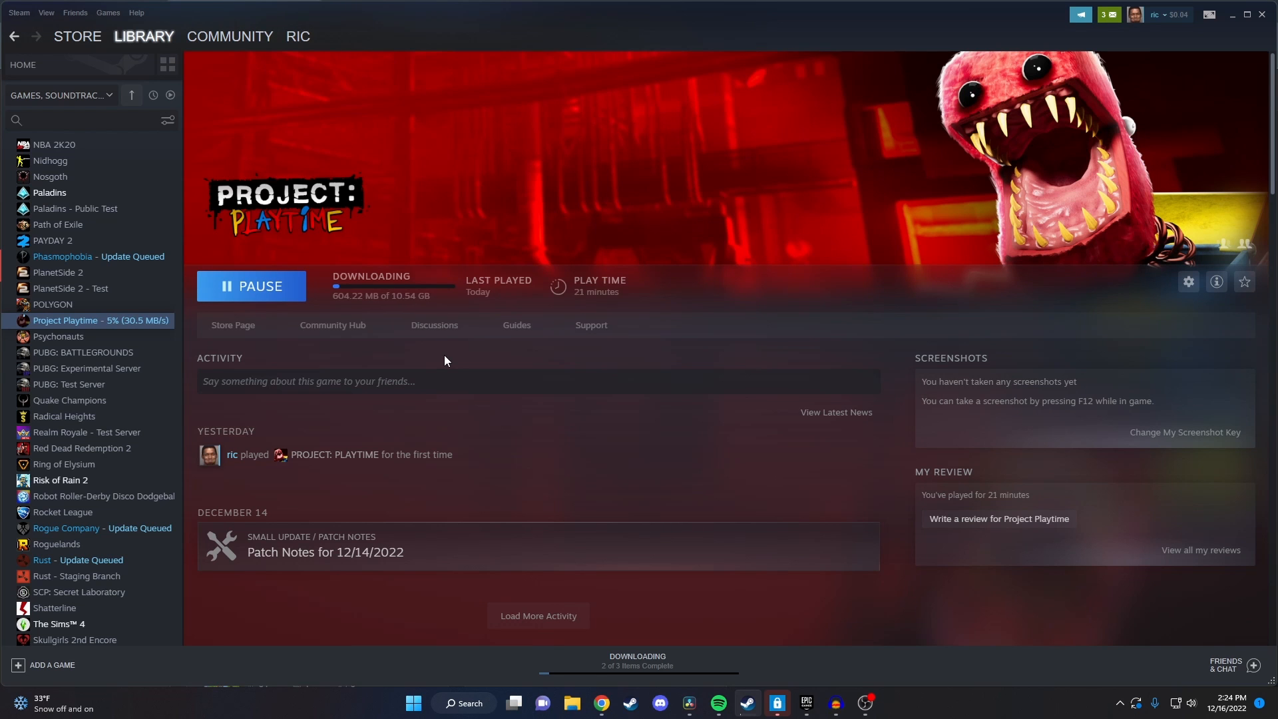
pyautogui.moveTo(356, 406)
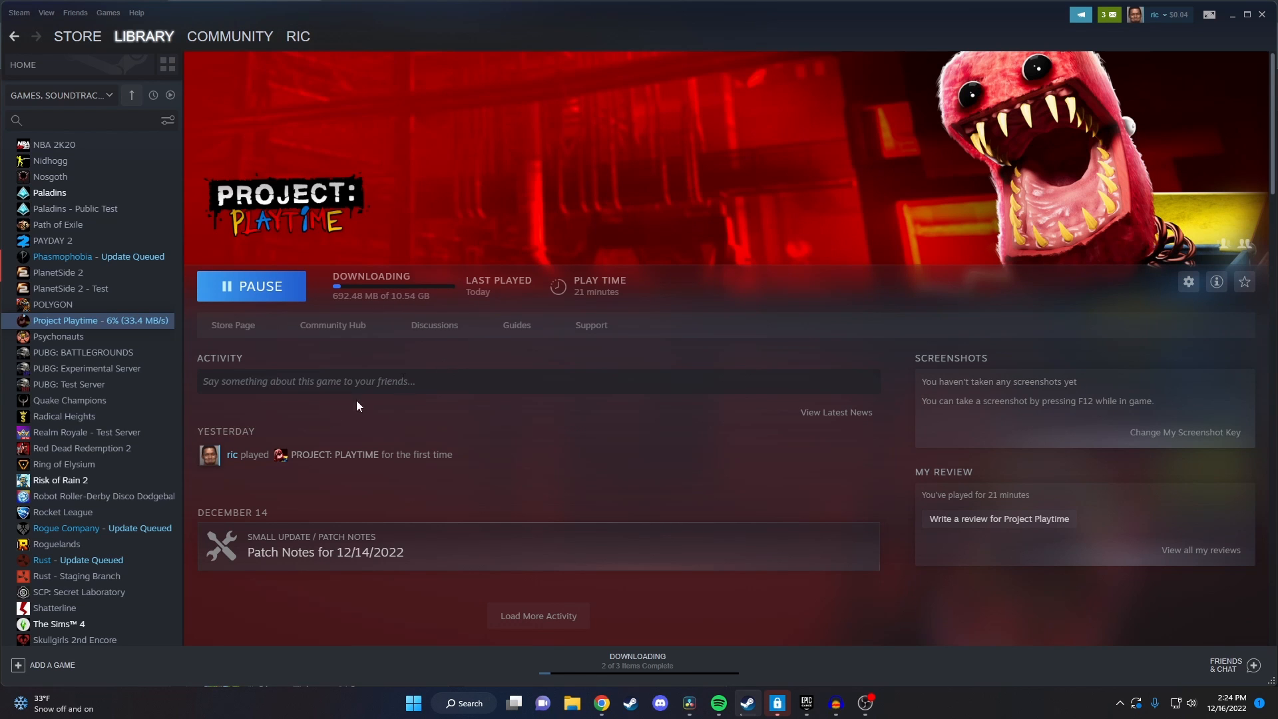